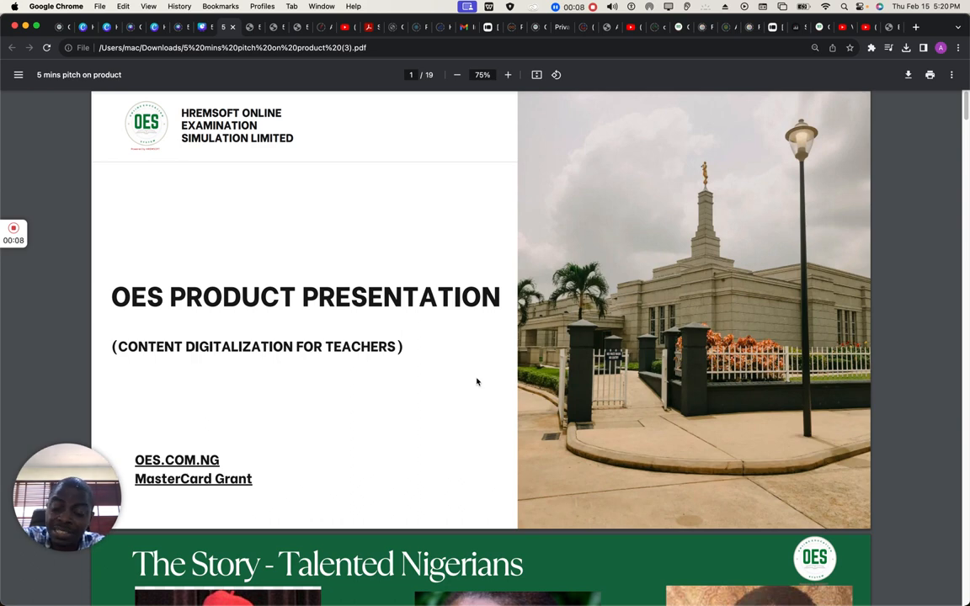
Scroll the pitch deck from the title slide past Talented Nigerians to the Mastercard Grant rationale on page 3
{"action": "scroll", "scroll_direction": "down", "scroll_amount": 3}
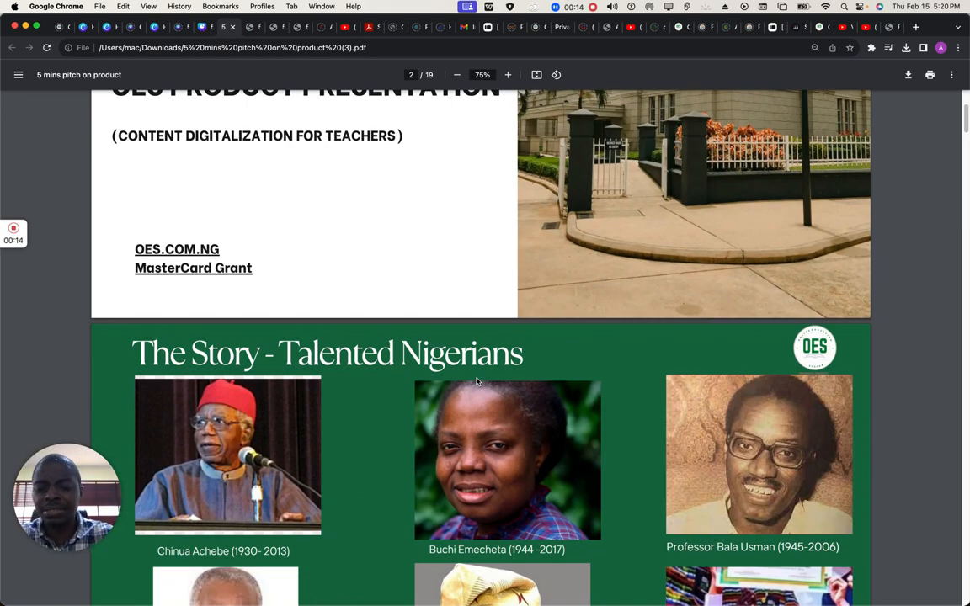
{"action": "scroll", "scroll_direction": "down", "scroll_amount": 3}
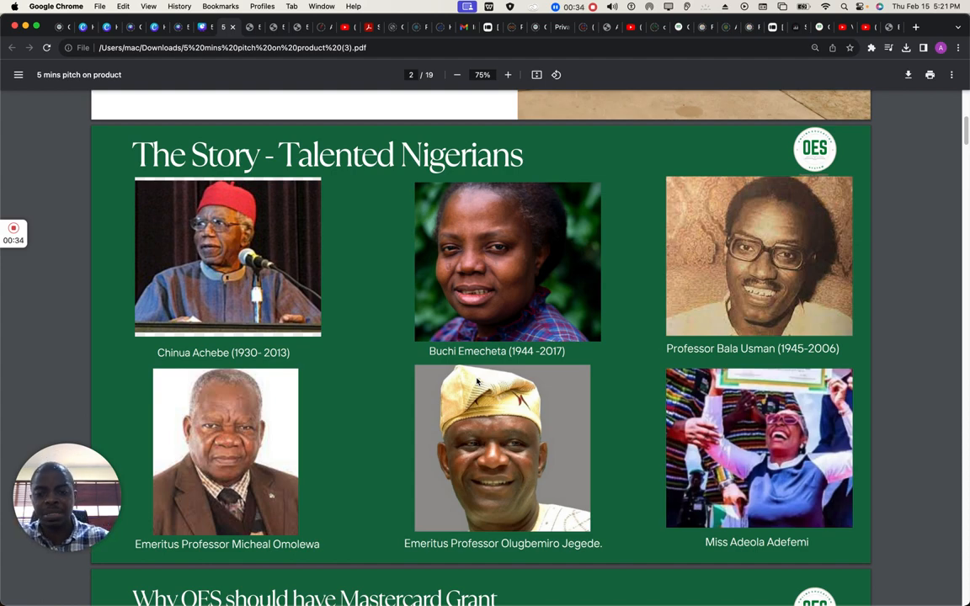
{"action": "scroll", "scroll_direction": "down", "scroll_amount": 3}
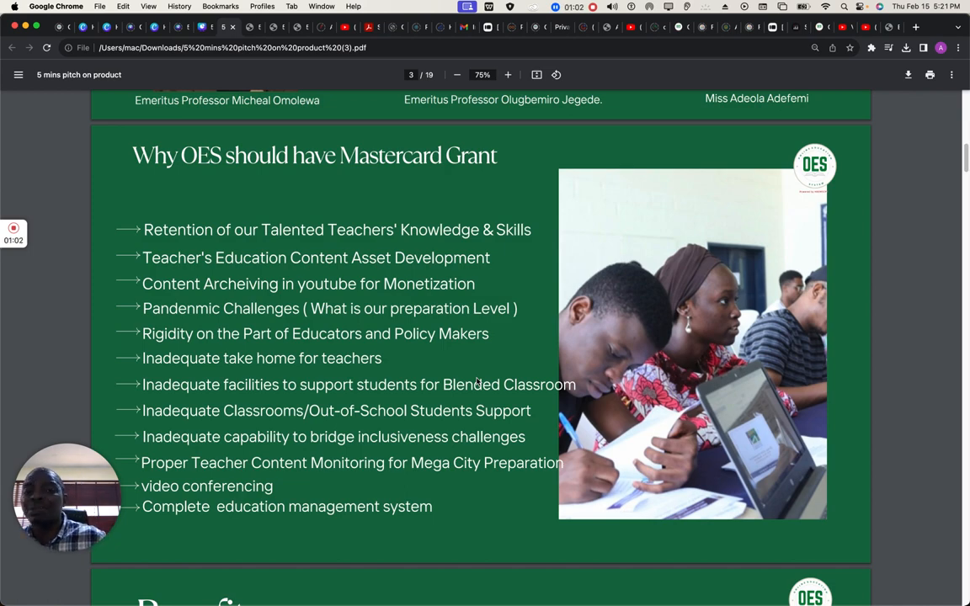
Scroll past the Benefits and Data Content LifeCycle slides to the architecture diagram on page 8
{"action": "scroll", "scroll_direction": "down", "scroll_amount": 3}
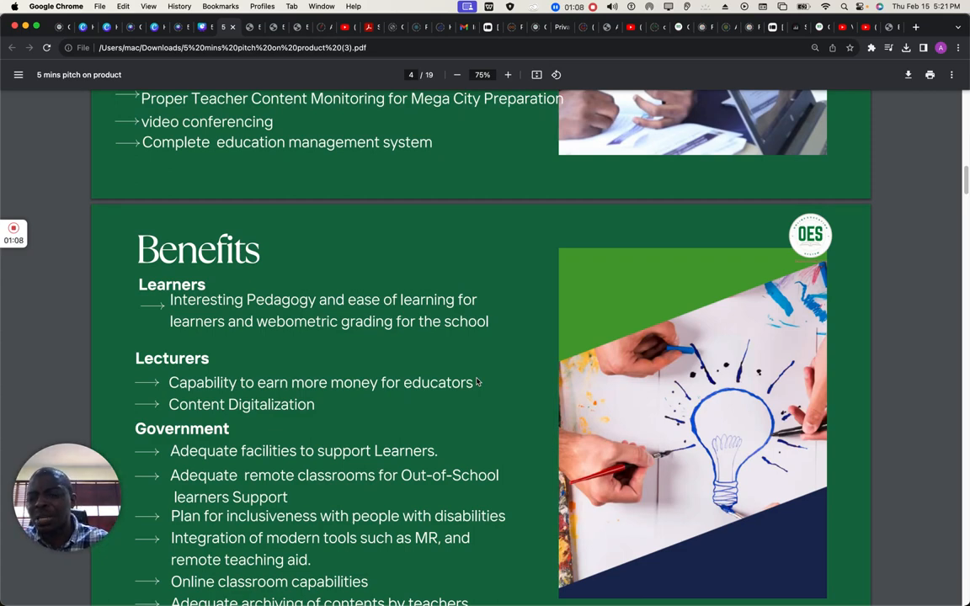
{"action": "scroll", "scroll_direction": "down", "scroll_amount": 3}
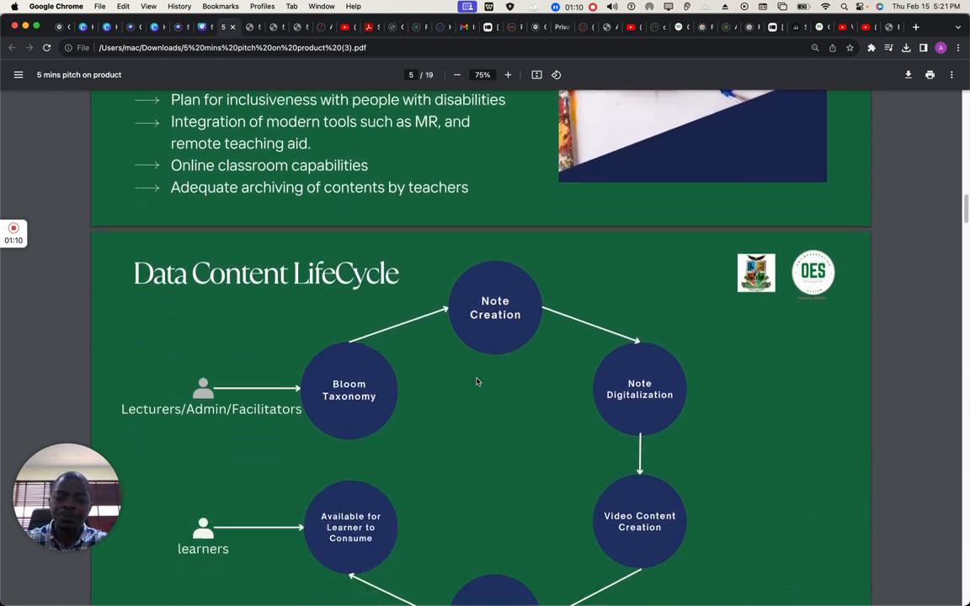
{"action": "scroll", "scroll_direction": "down", "scroll_amount": 3}
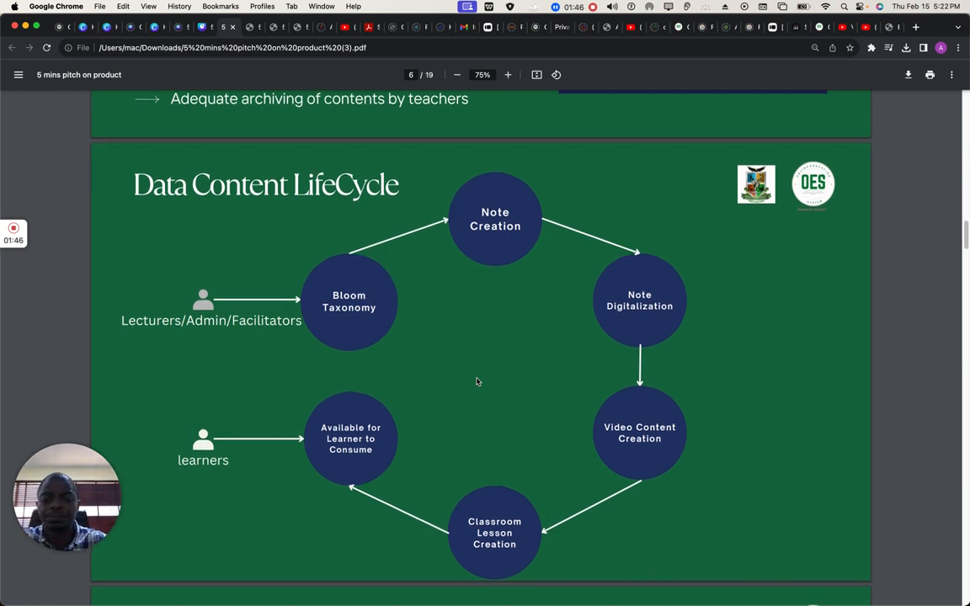
{"action": "scroll", "scroll_direction": "down", "scroll_amount": 3}
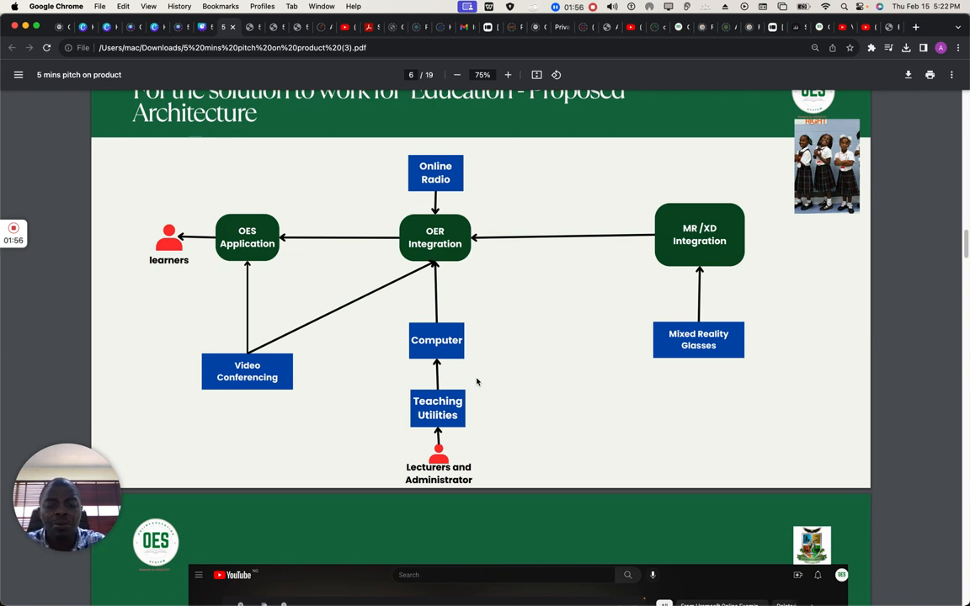
Scroll through the YouTube, OES Module, login and dashboard slides to the course list and analytics chart on page 13
{"action": "scroll", "scroll_direction": "down", "scroll_amount": 3}
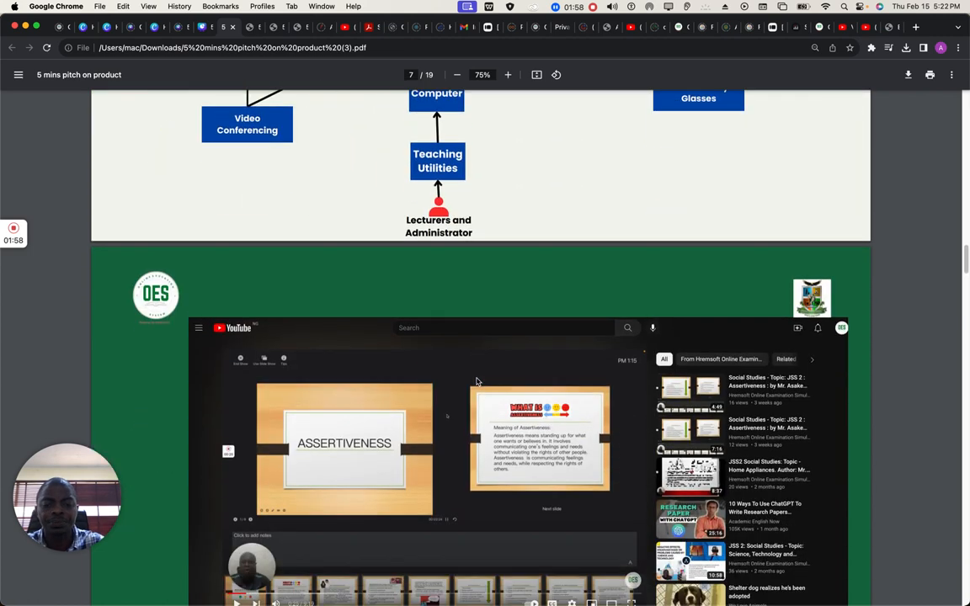
{"action": "scroll", "scroll_direction": "down", "scroll_amount": 3}
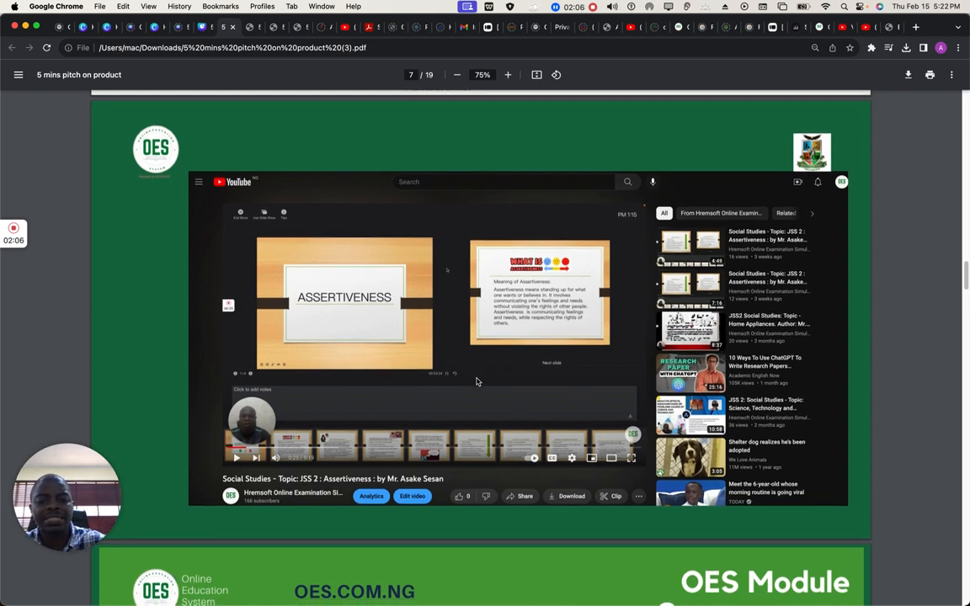
{"action": "scroll", "scroll_direction": "down", "scroll_amount": 3}
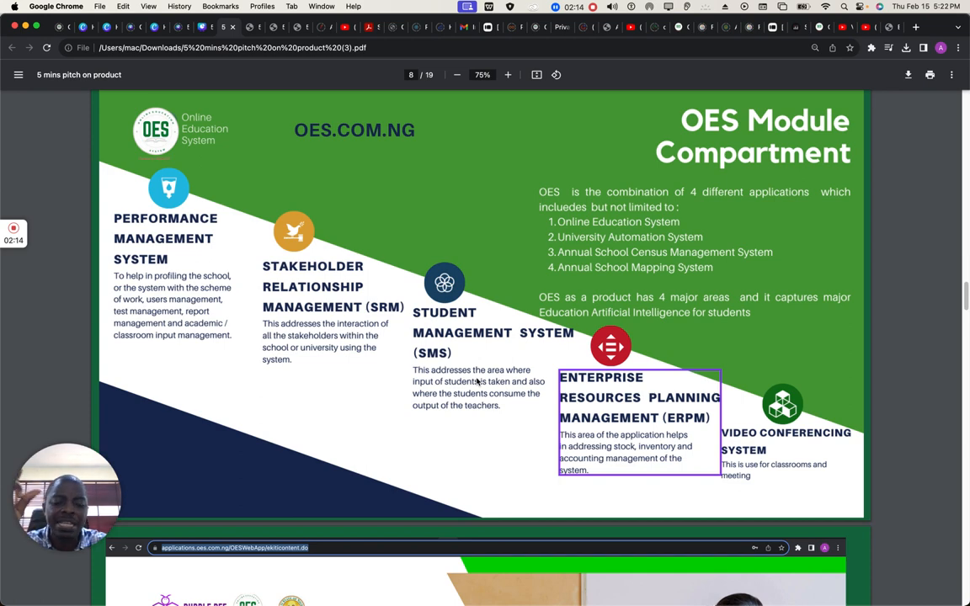
{"action": "scroll", "scroll_direction": "down", "scroll_amount": 3}
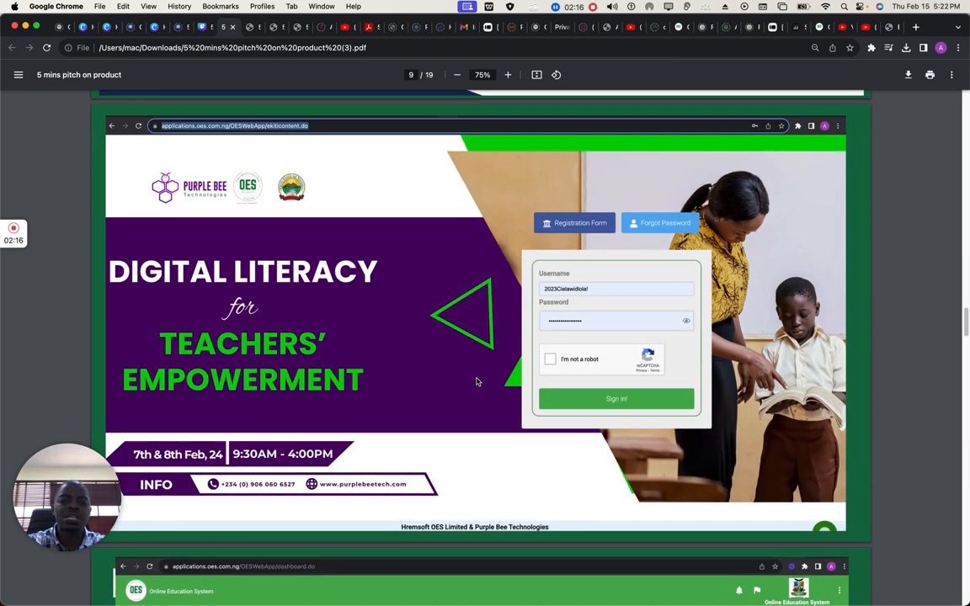
{"action": "scroll", "scroll_direction": "down", "scroll_amount": 3}
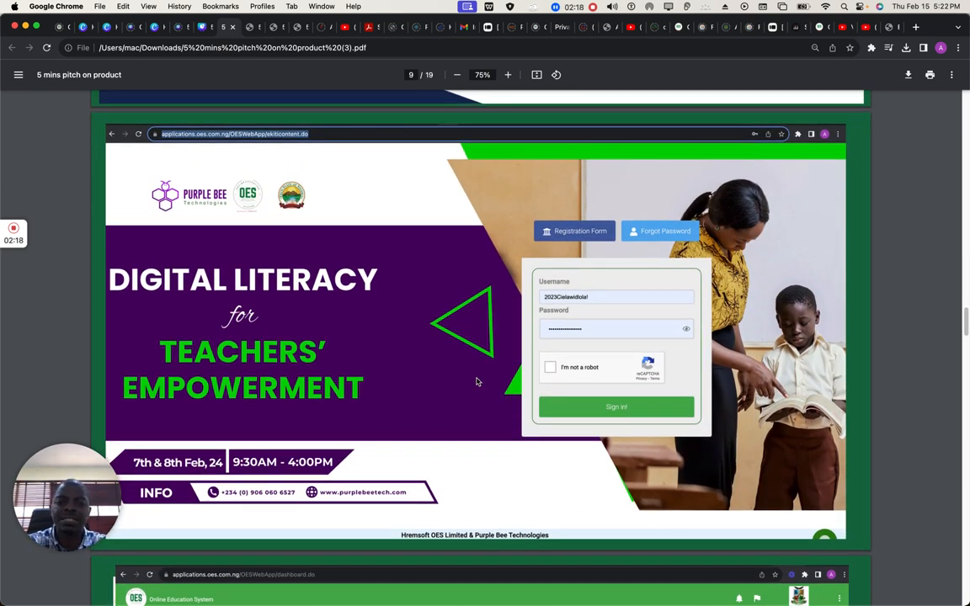
{"action": "scroll", "scroll_direction": "down", "scroll_amount": 3}
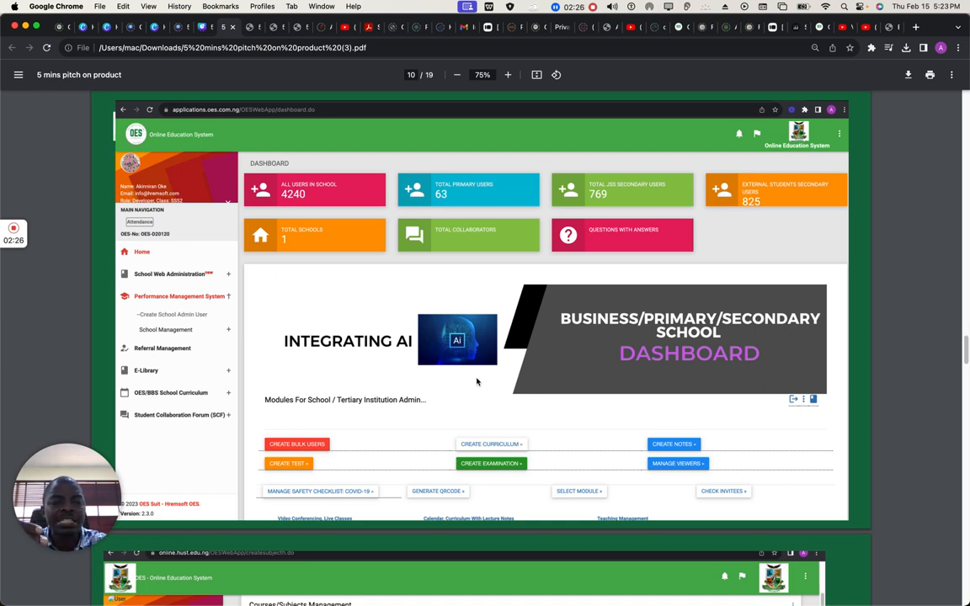
{"action": "scroll", "scroll_direction": "down", "scroll_amount": 3}
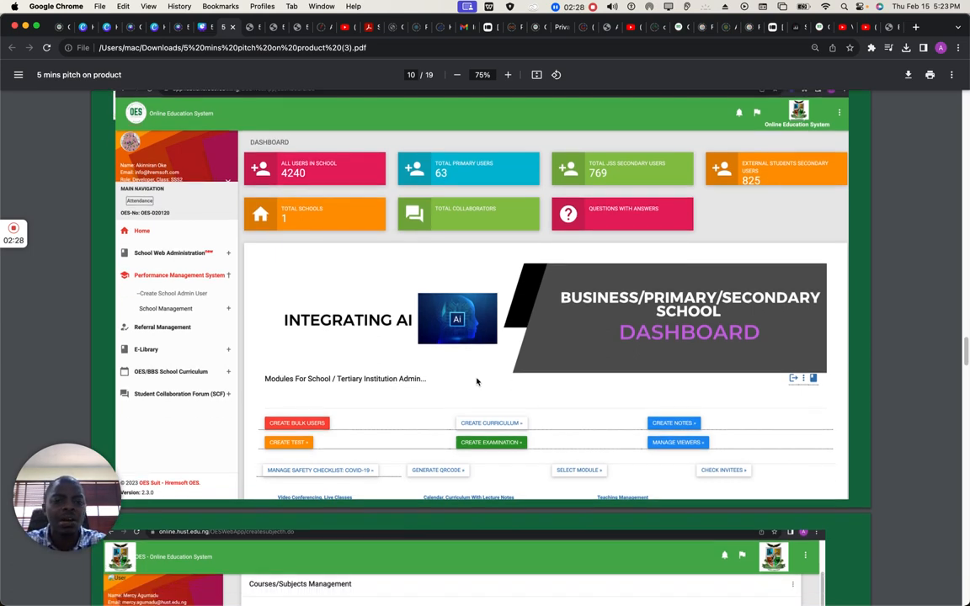
{"action": "scroll", "scroll_direction": "down", "scroll_amount": 3}
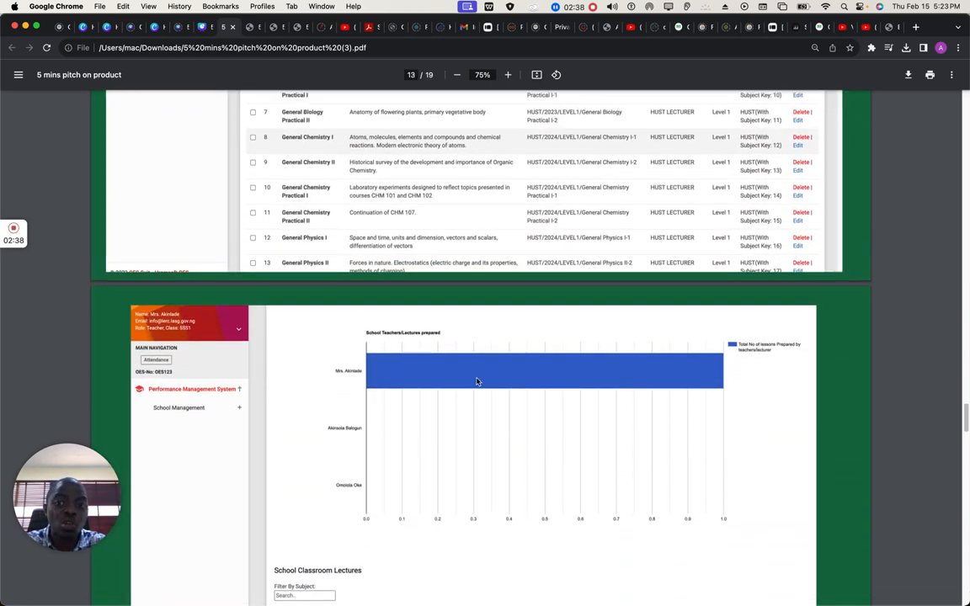
Scroll past the classroom photos to the Mobile View Demo slide on page 18 and bring up the OES website
{"action": "scroll", "scroll_direction": "down", "scroll_amount": 3}
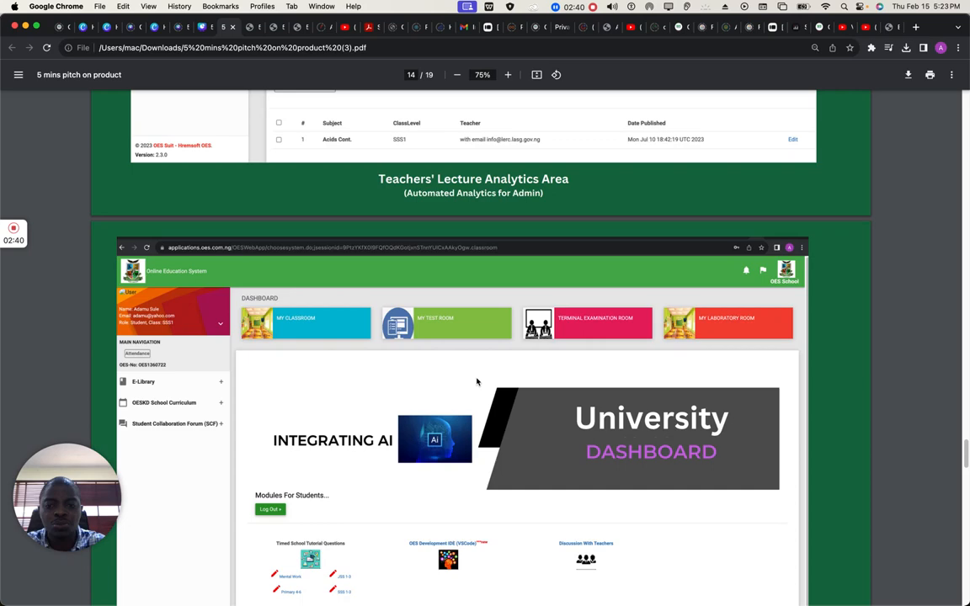
{"action": "scroll", "scroll_direction": "down", "scroll_amount": 3}
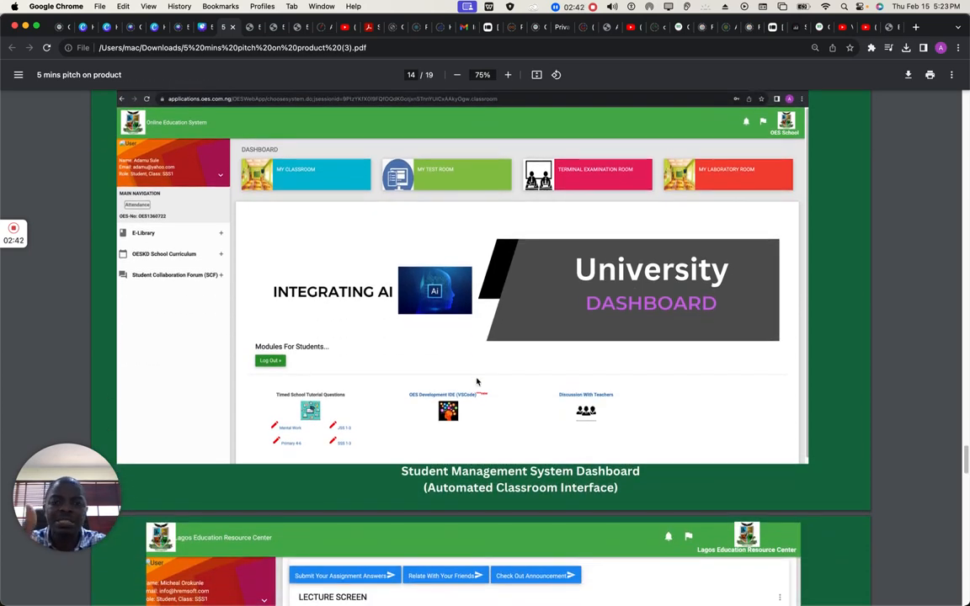
{"action": "scroll", "scroll_direction": "down", "scroll_amount": 3}
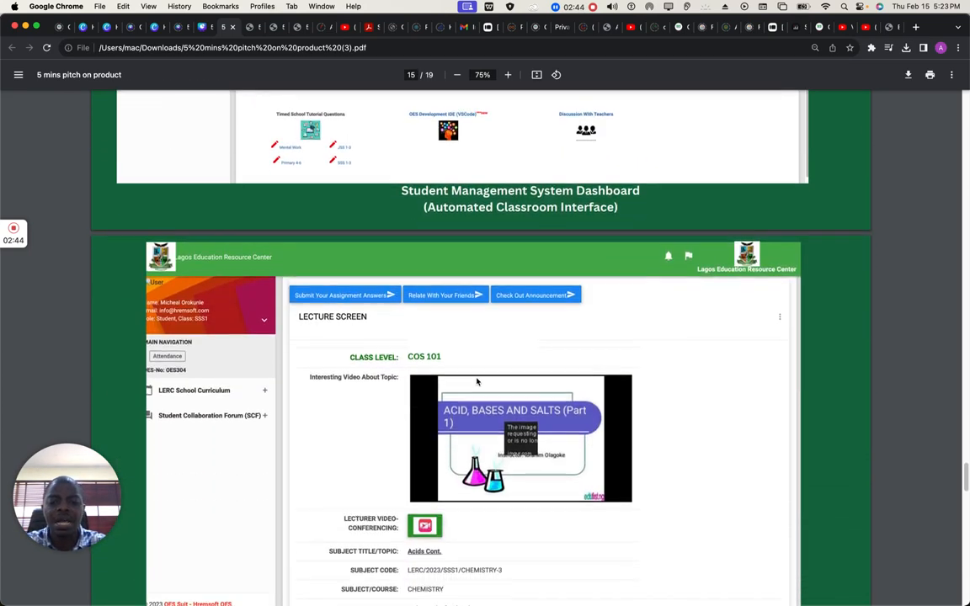
{"action": "scroll", "scroll_direction": "down", "scroll_amount": 3}
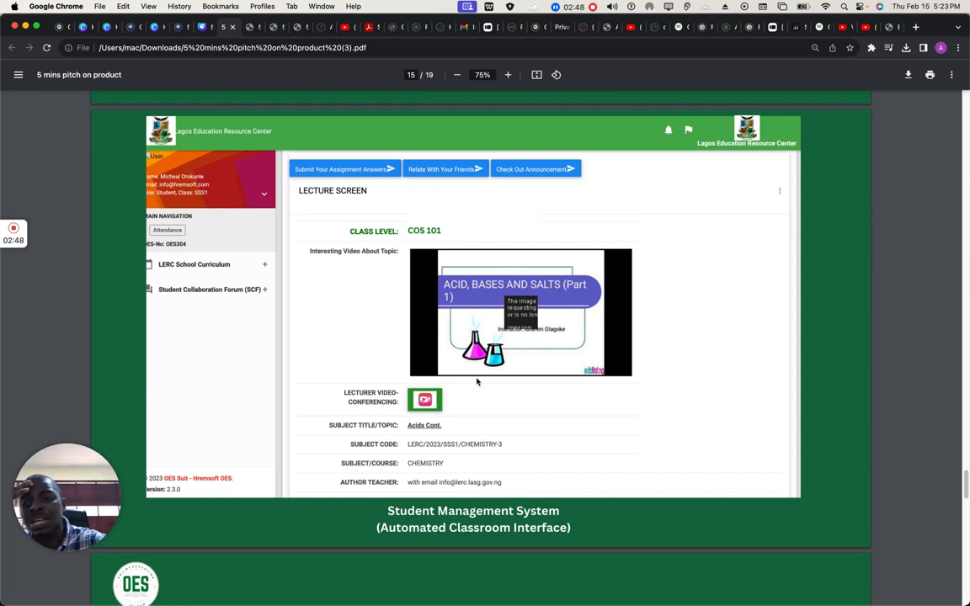
{"action": "mouse_move", "coordinate": [255, 431]}
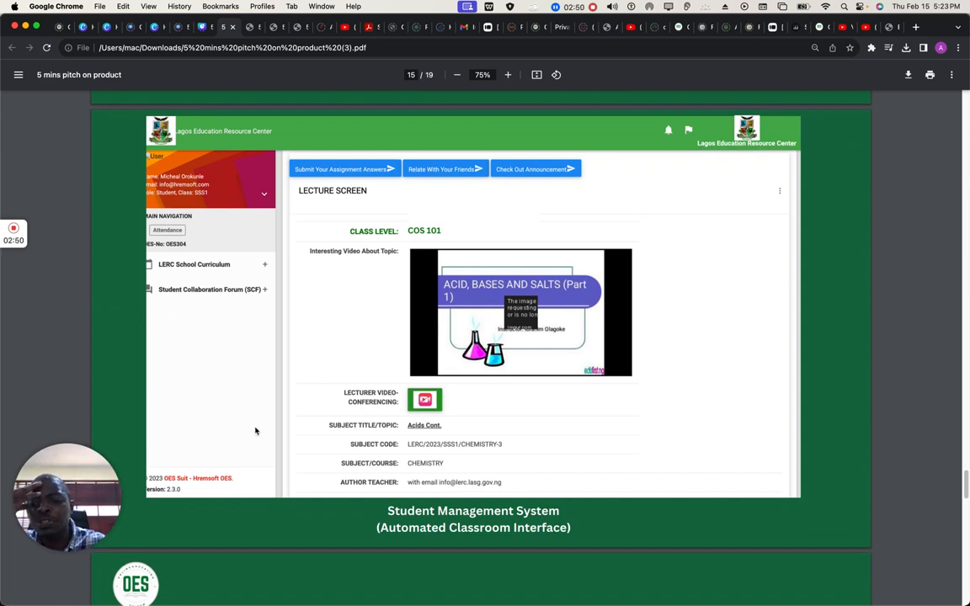
{"action": "scroll", "scroll_direction": "down", "scroll_amount": 3}
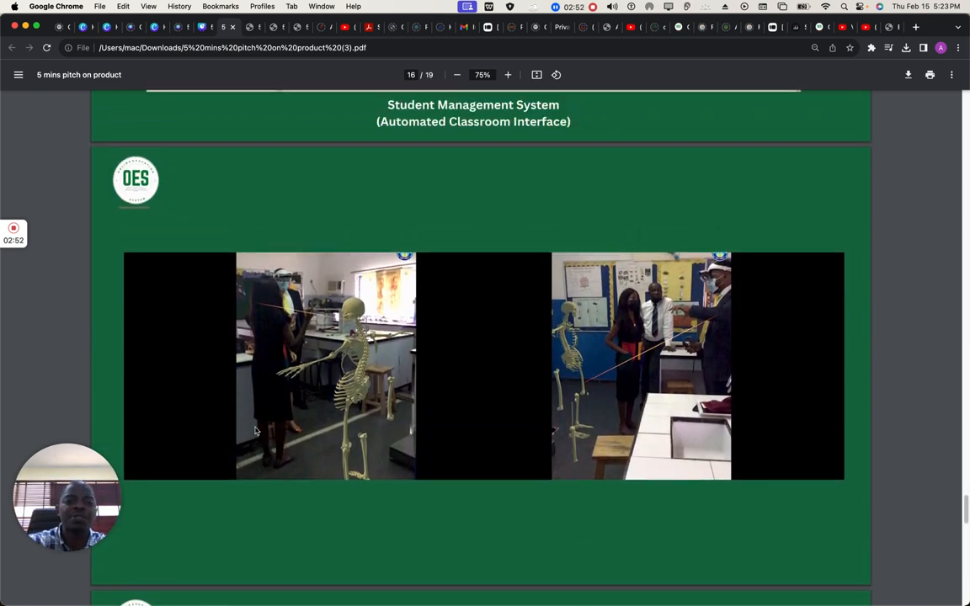
{"action": "scroll", "scroll_direction": "down", "scroll_amount": 3}
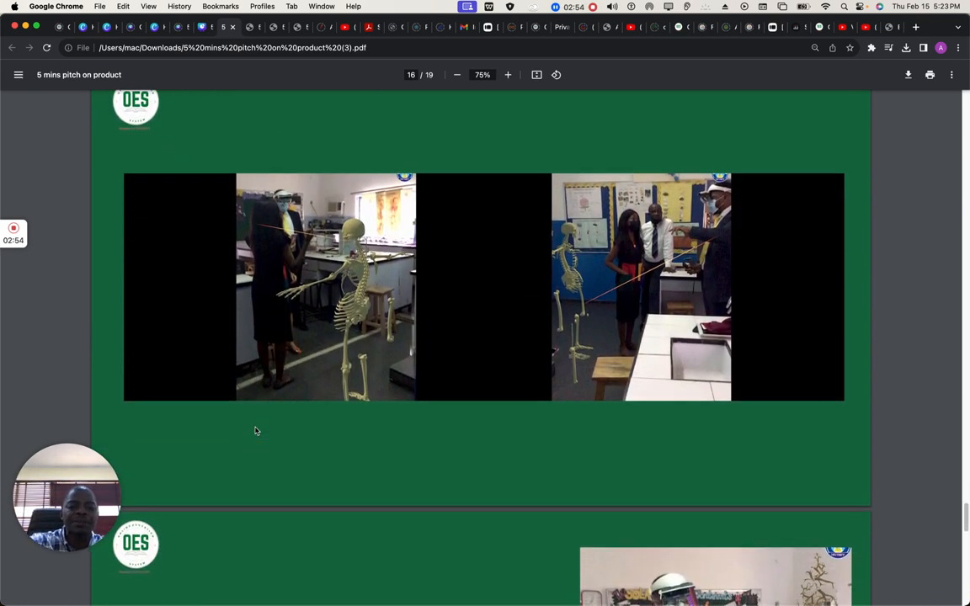
{"action": "scroll", "scroll_direction": "down", "scroll_amount": 3}
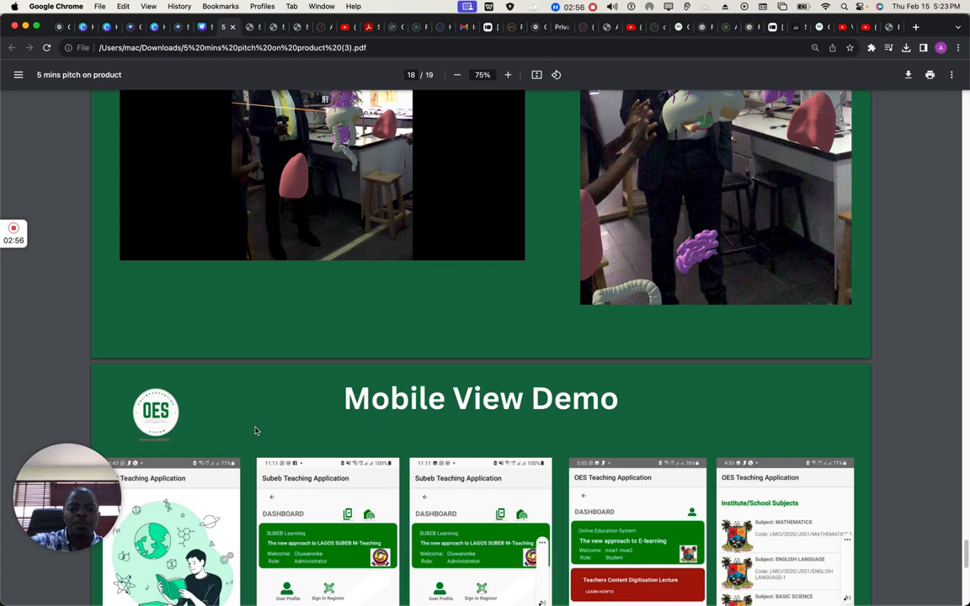
{"action": "scroll", "scroll_direction": "down", "scroll_amount": 3}
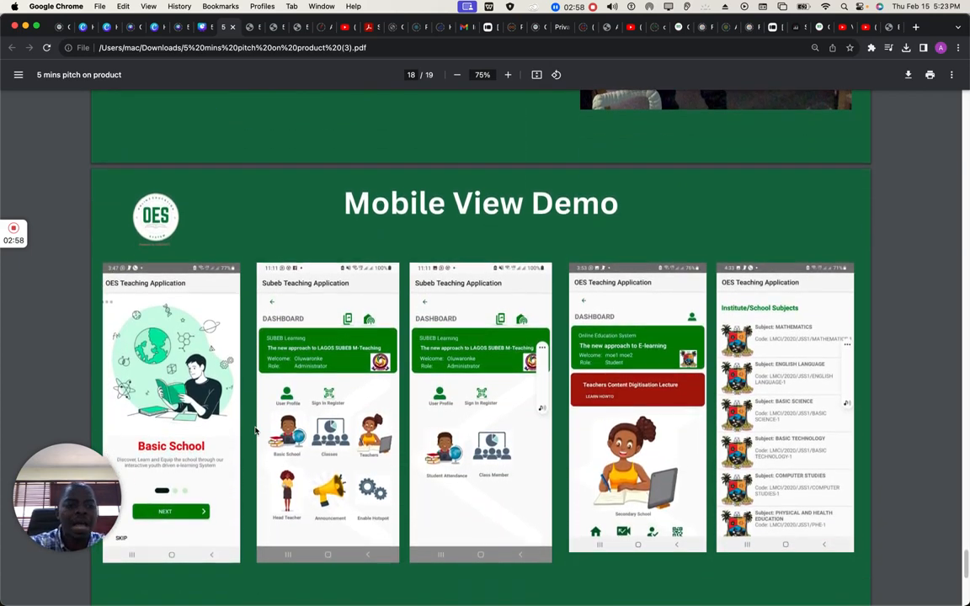
{"action": "scroll", "scroll_direction": "down", "scroll_amount": 3}
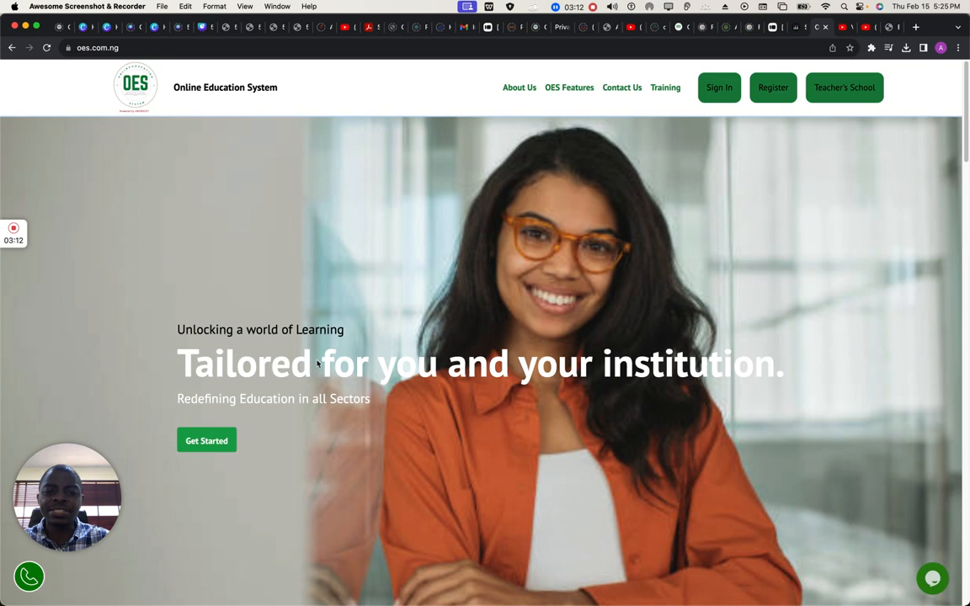
Scroll the oes.com.ng home page down to the newsletter footer and back up
{"action": "scroll", "scroll_direction": "down", "scroll_amount": 3}
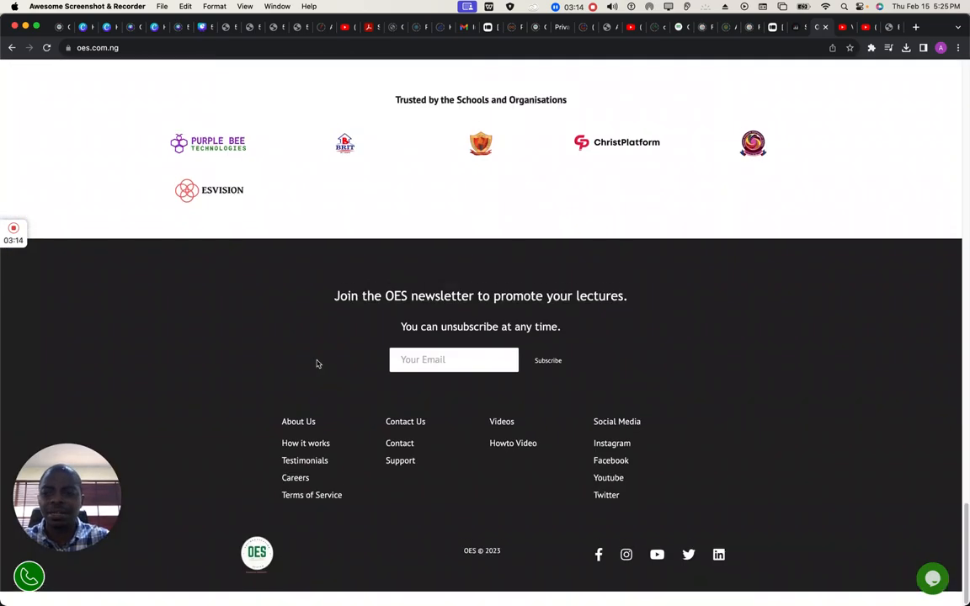
{"action": "scroll", "scroll_direction": "up", "scroll_amount": 3}
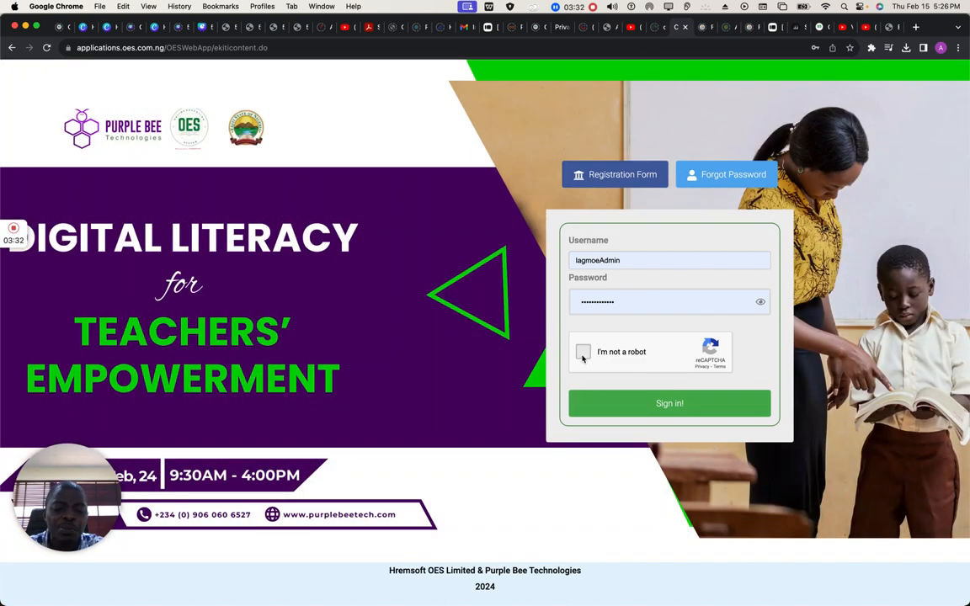
Pass the reCAPTCHA, sign in as administrator and start Create Notes from the admin dashboard
{"action": "left_click", "coordinate": [582, 352]}
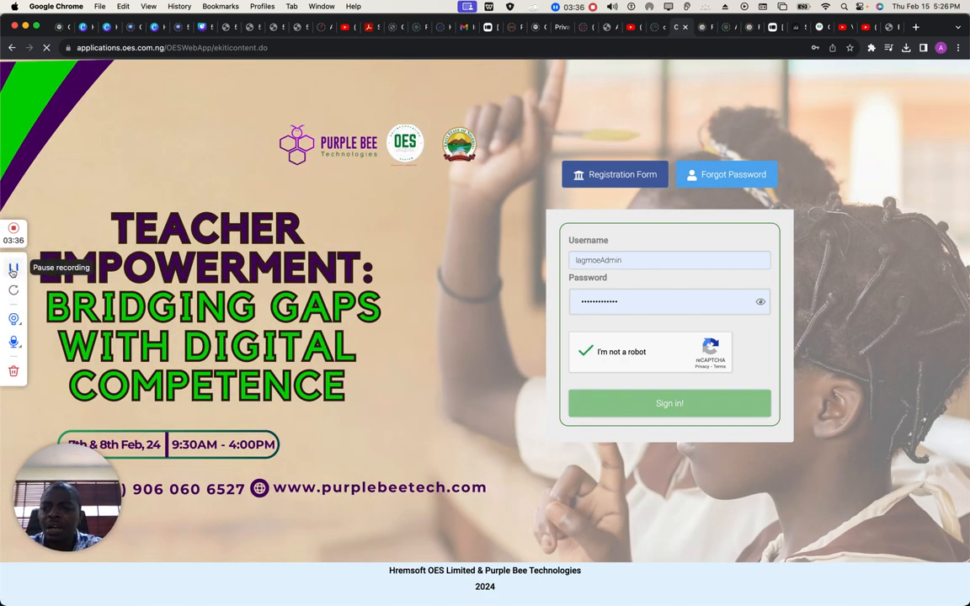
{"action": "left_click", "coordinate": [670, 404]}
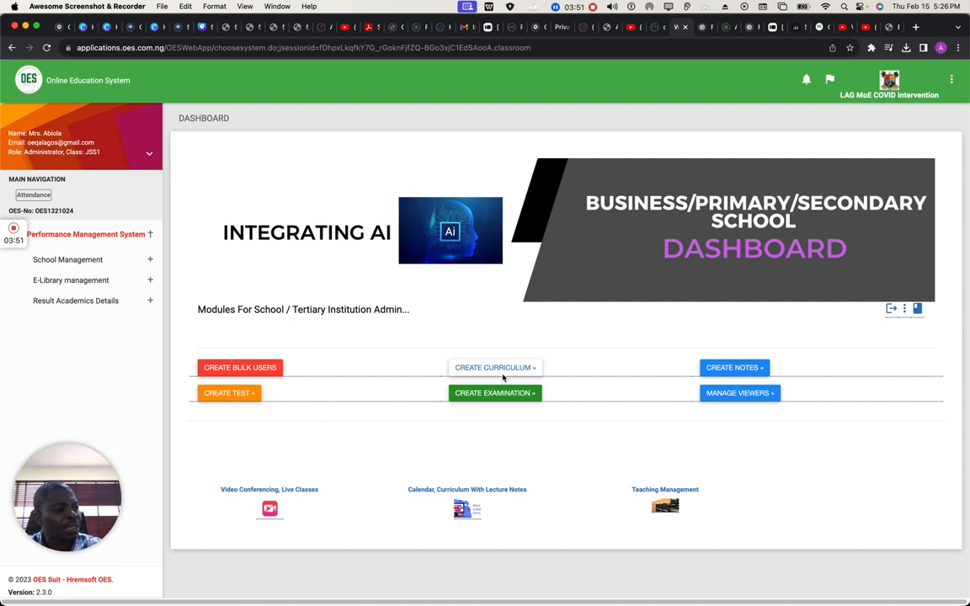
{"action": "mouse_move", "coordinate": [572, 386]}
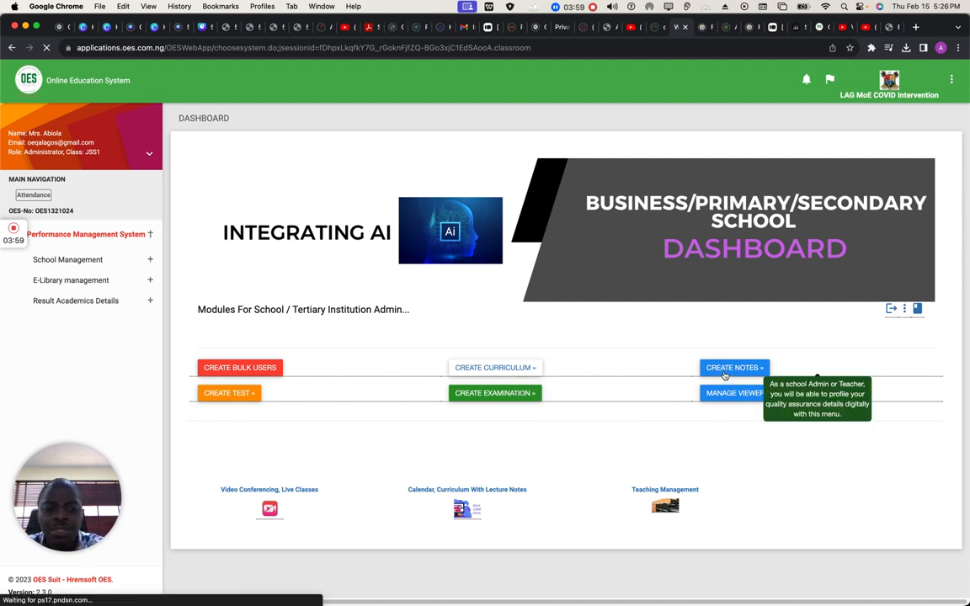
{"action": "left_click", "coordinate": [734, 367]}
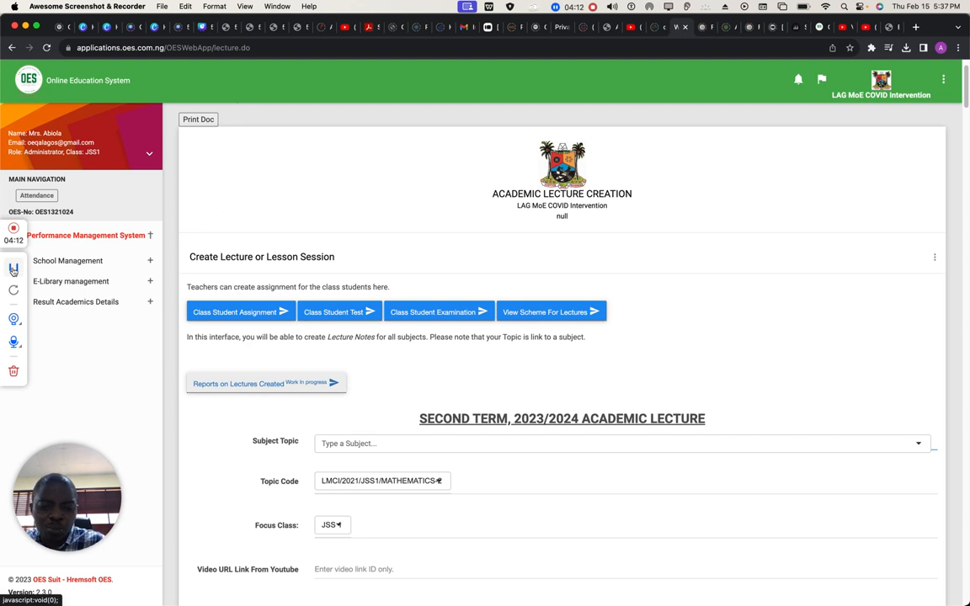
Scroll the lecture creation form and choose a Subject Topic from the dropdown list
{"action": "scroll", "scroll_direction": "down", "scroll_amount": 3}
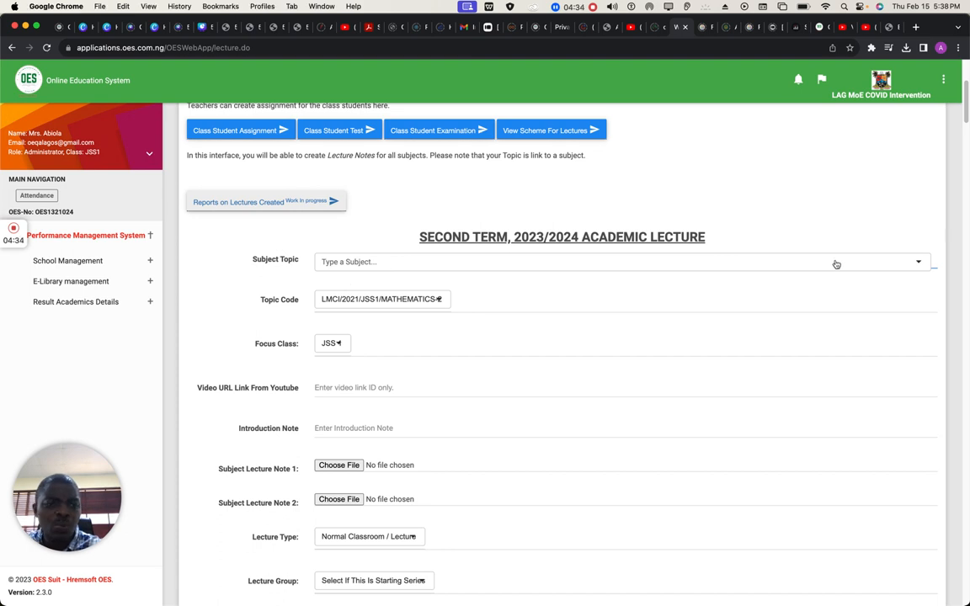
{"action": "left_click", "coordinate": [623, 262]}
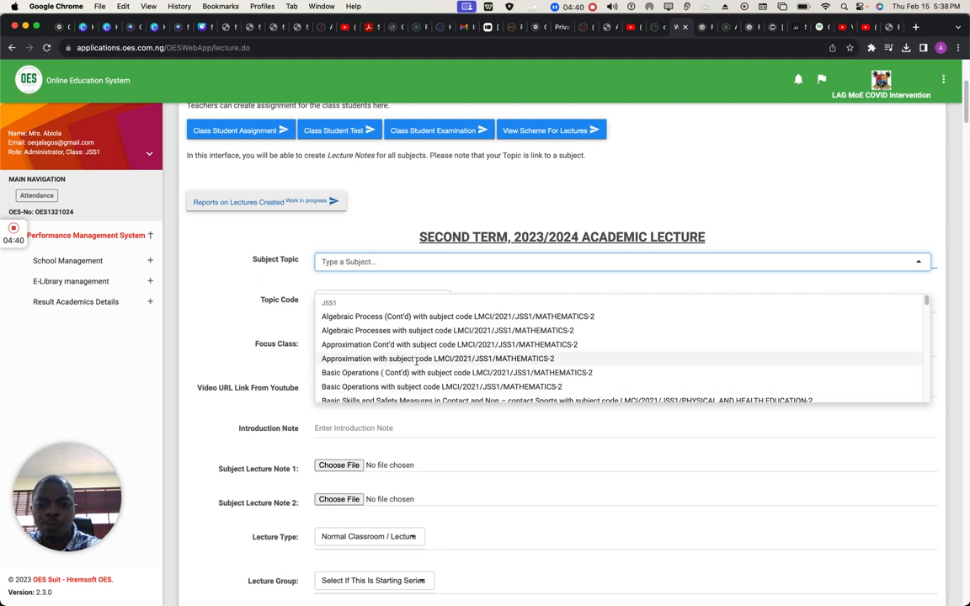
{"action": "left_click", "coordinate": [437, 359]}
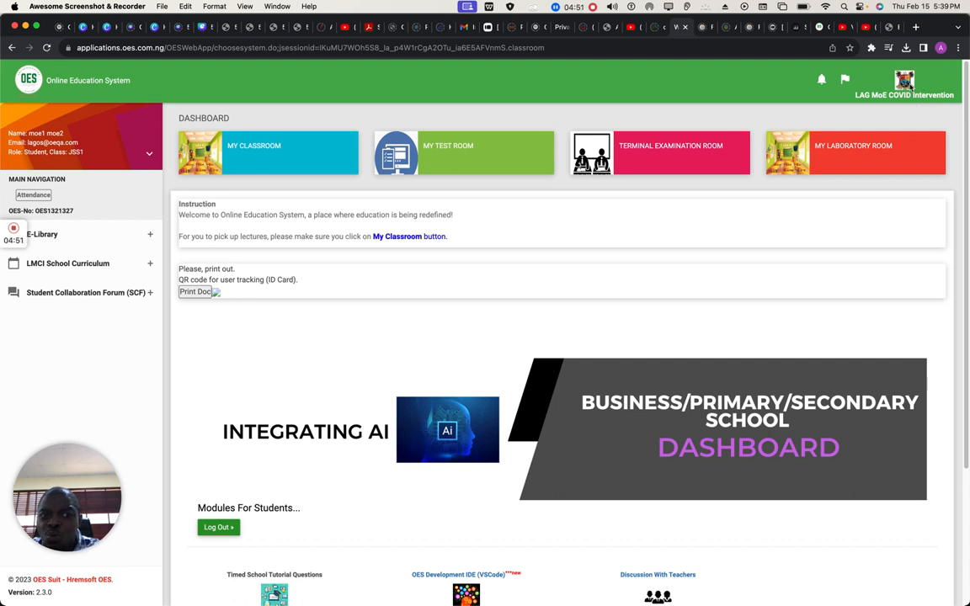
{"action": "mouse_move", "coordinate": [384, 171]}
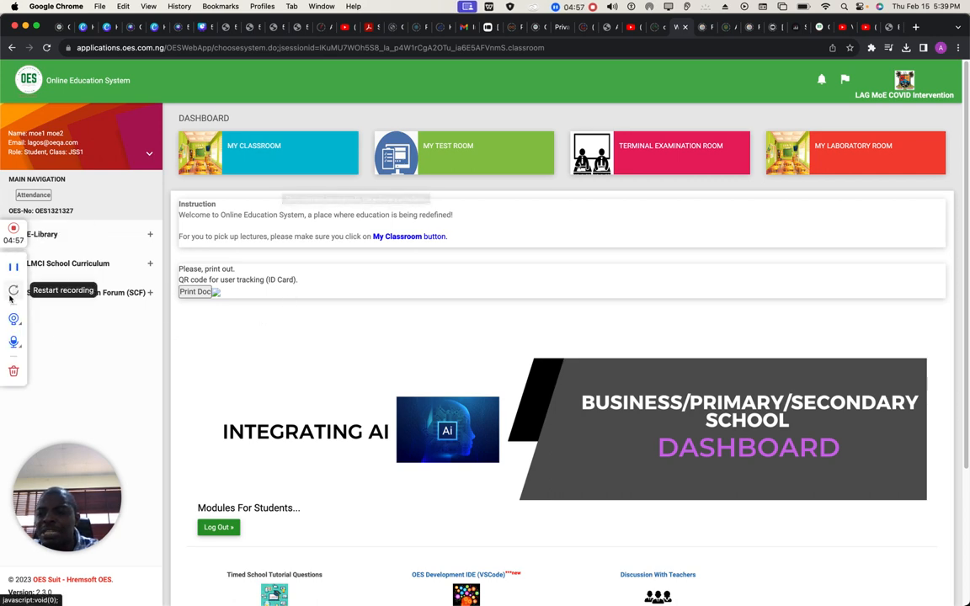
Enter My Classroom to view the School Scheme of Work's prepared second-term lesson sessions
{"action": "left_click", "coordinate": [267, 152]}
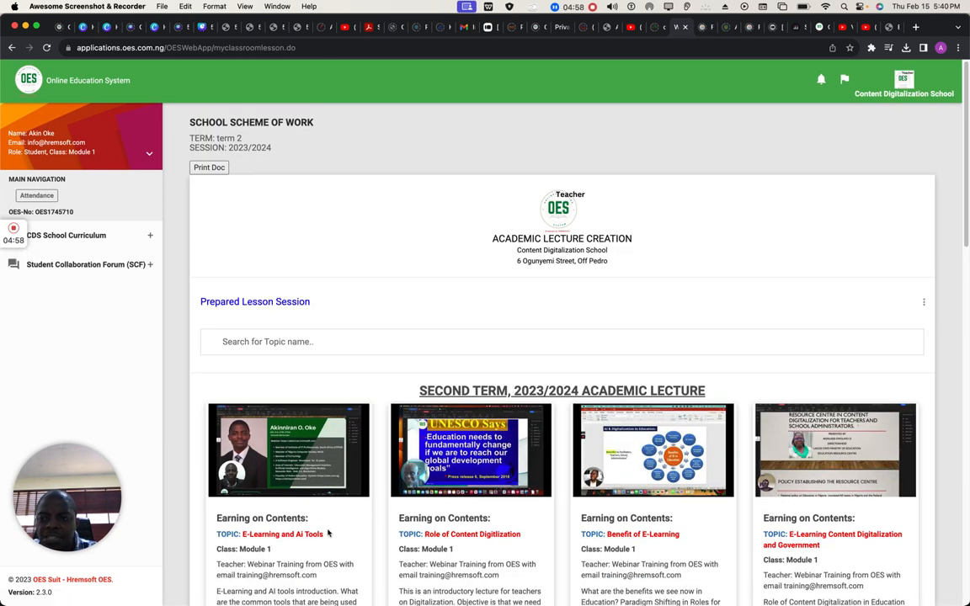